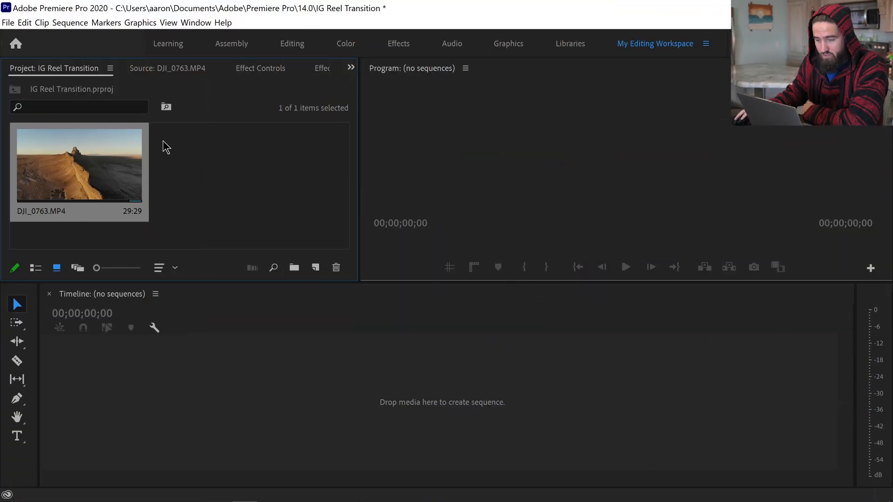
pyautogui.moveTo(90, 220)
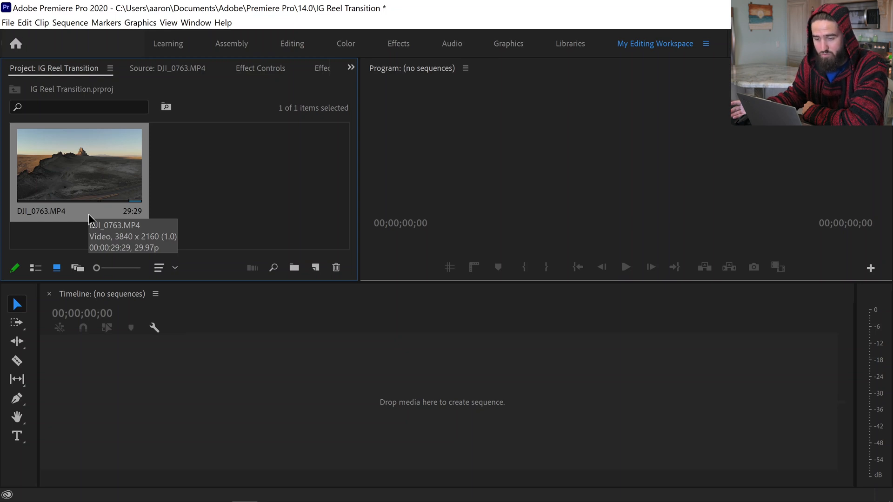
pyautogui.moveTo(91, 222)
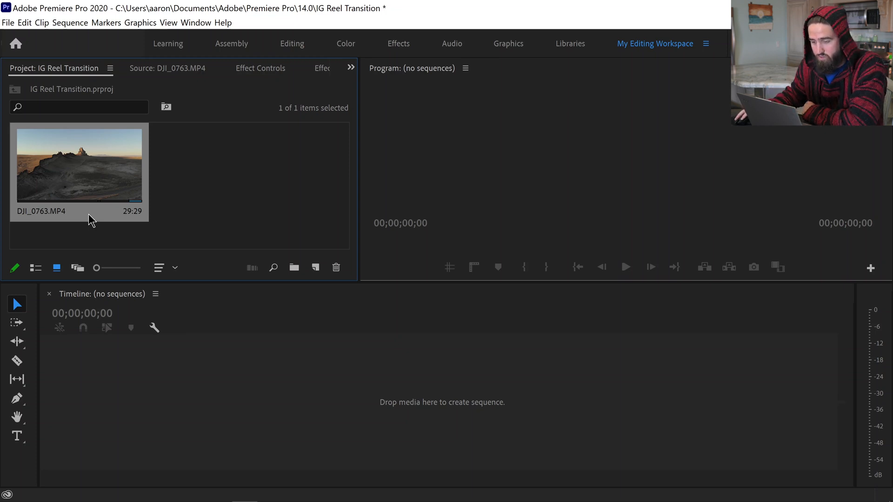
# Step: Start a new sequence from the Project panel's New Item list
pyautogui.click(315, 267)
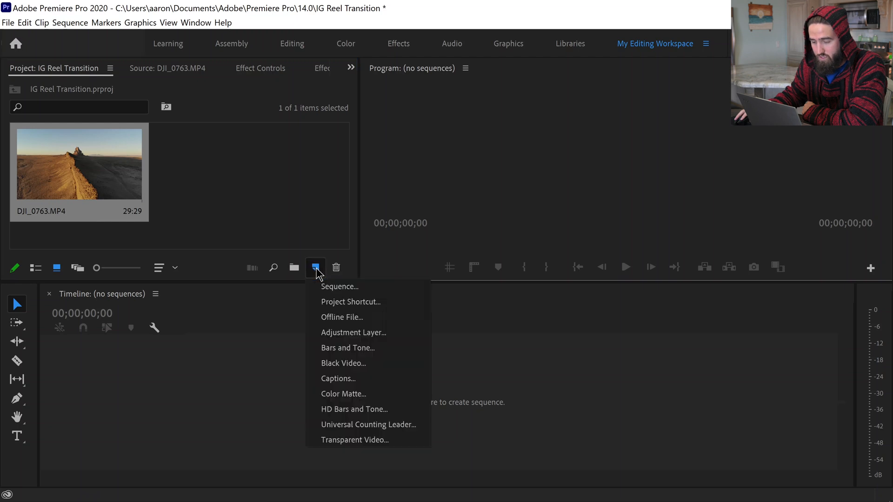
pyautogui.click(340, 287)
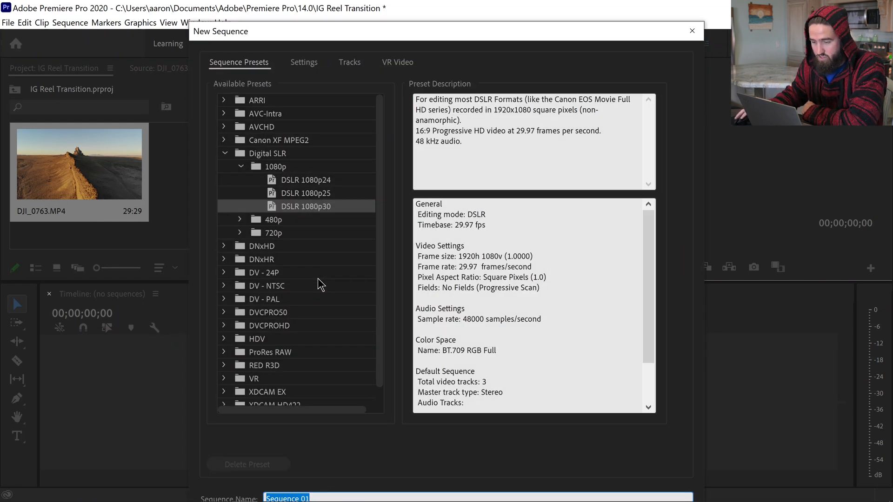
pyautogui.moveTo(312, 195)
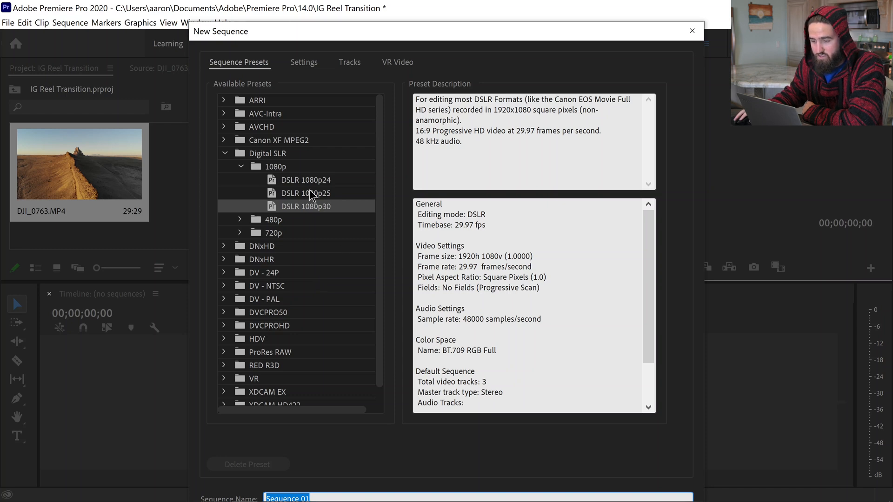
pyautogui.moveTo(311, 209)
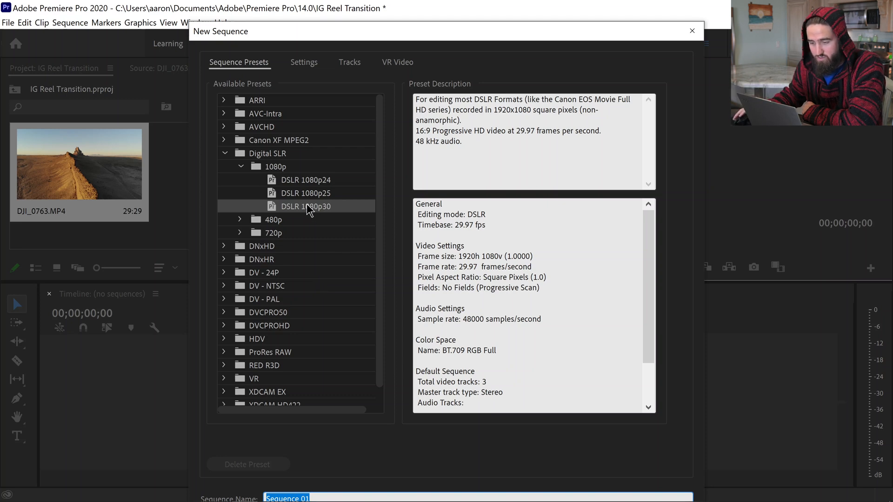
pyautogui.moveTo(324, 185)
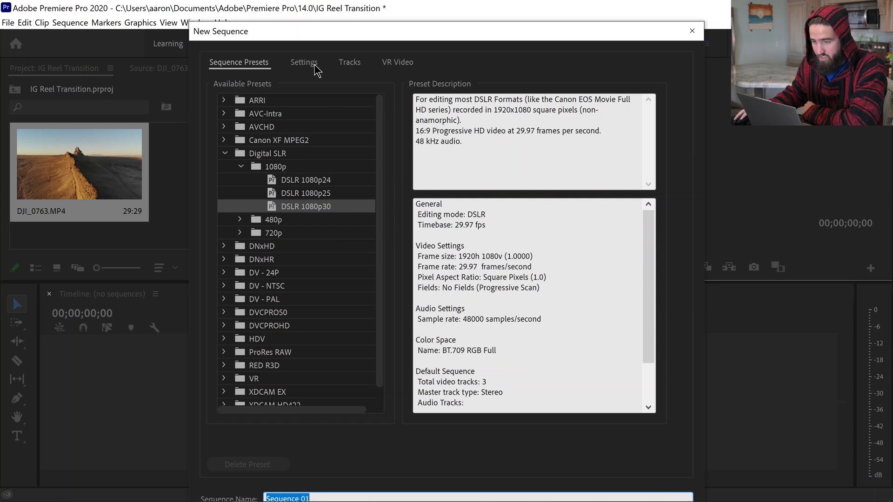
# Step: Keep the timebase at 29.97 fps and set a 1080x1920 vertical frame size for Sequence 01
pyautogui.click(303, 62)
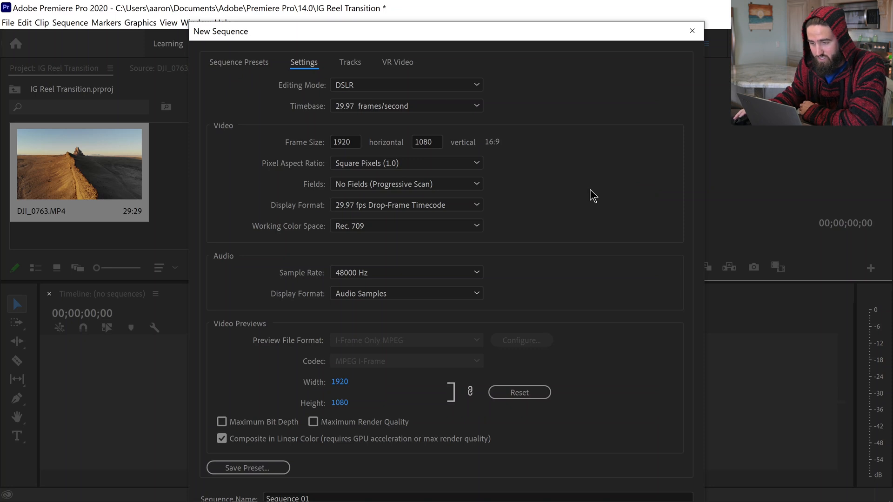
pyautogui.click(476, 105)
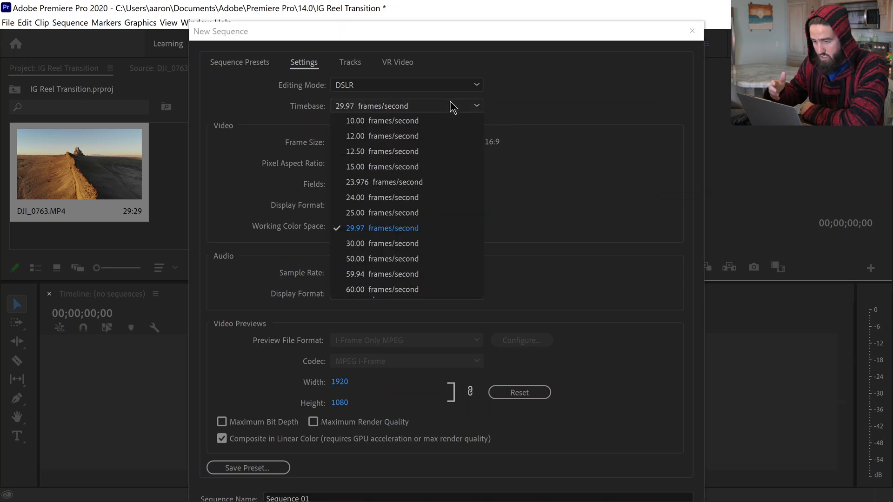
pyautogui.moveTo(423, 197)
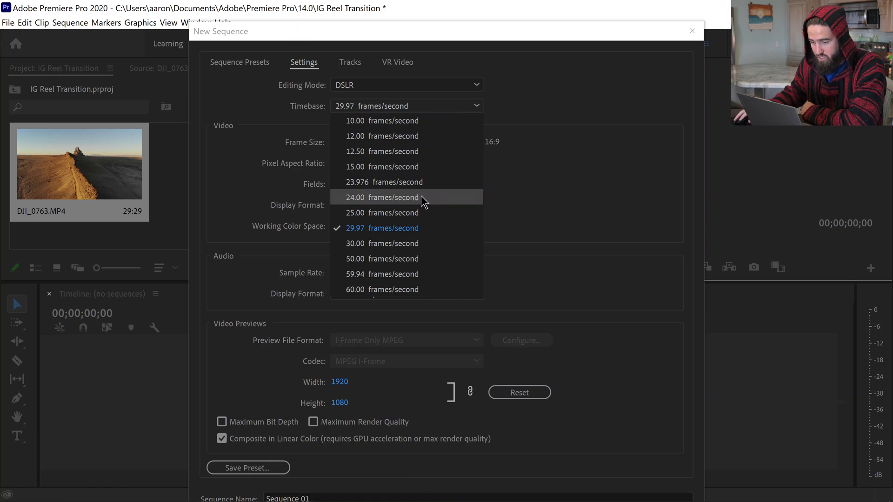
pyautogui.moveTo(418, 228)
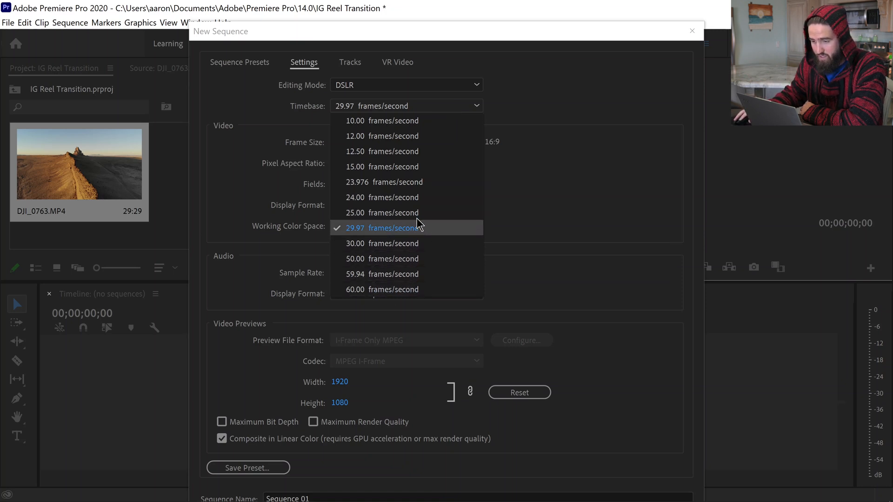
pyautogui.click(383, 228)
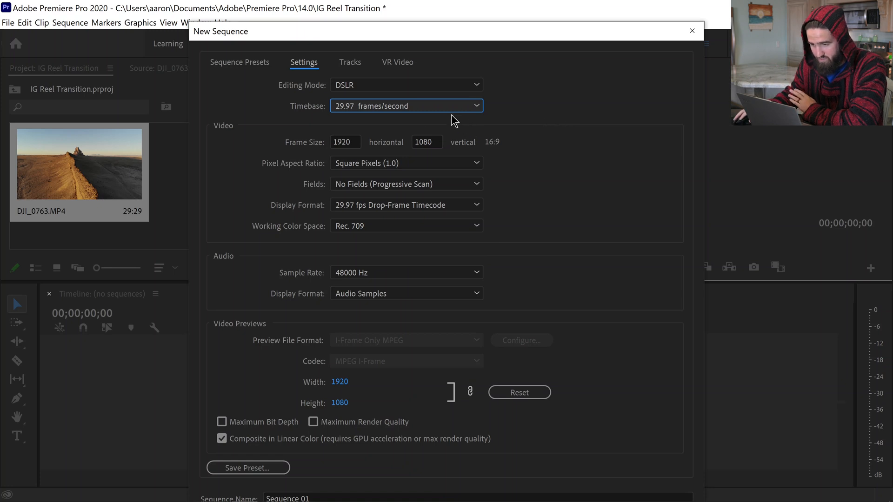
pyautogui.moveTo(341, 159)
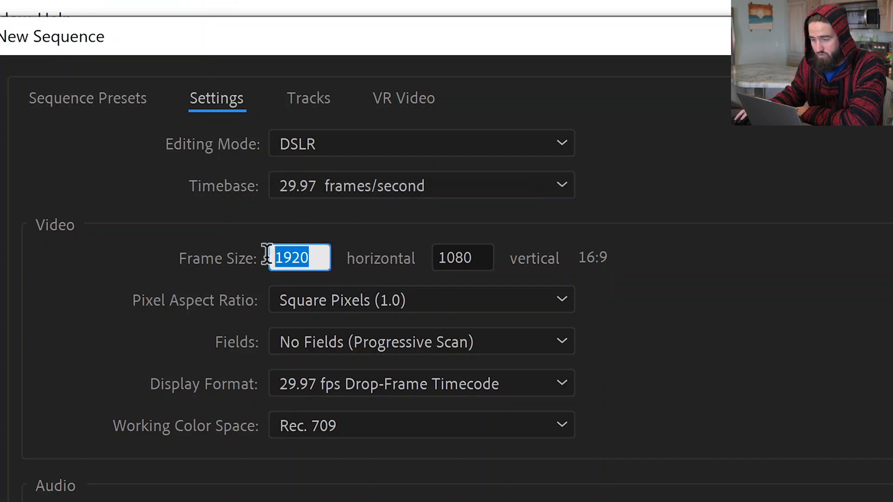
pyautogui.write('10')
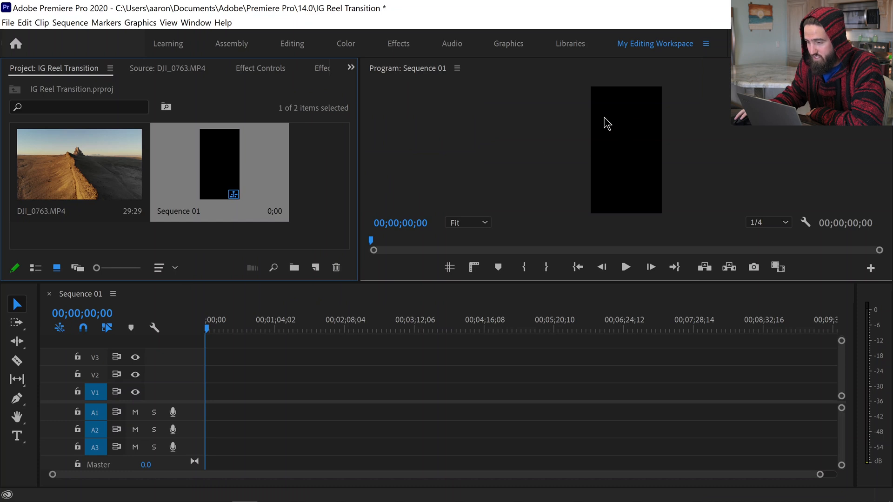
pyautogui.moveTo(676, 130)
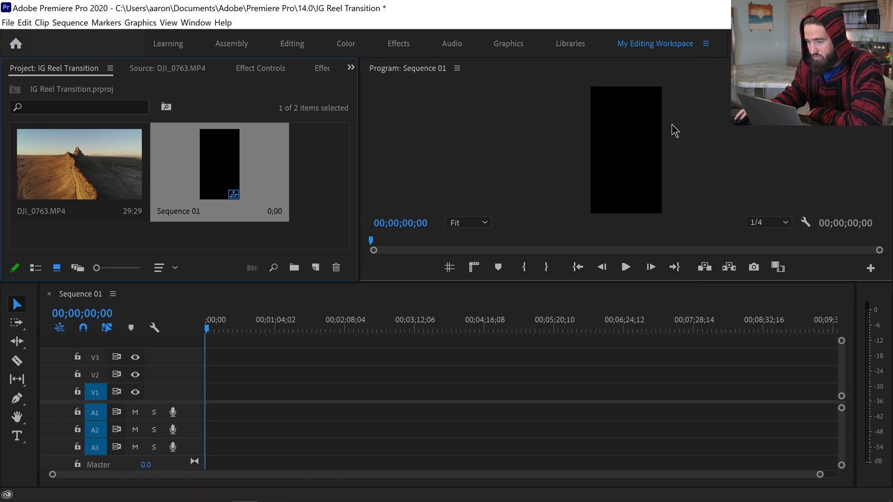
pyautogui.moveTo(645, 156)
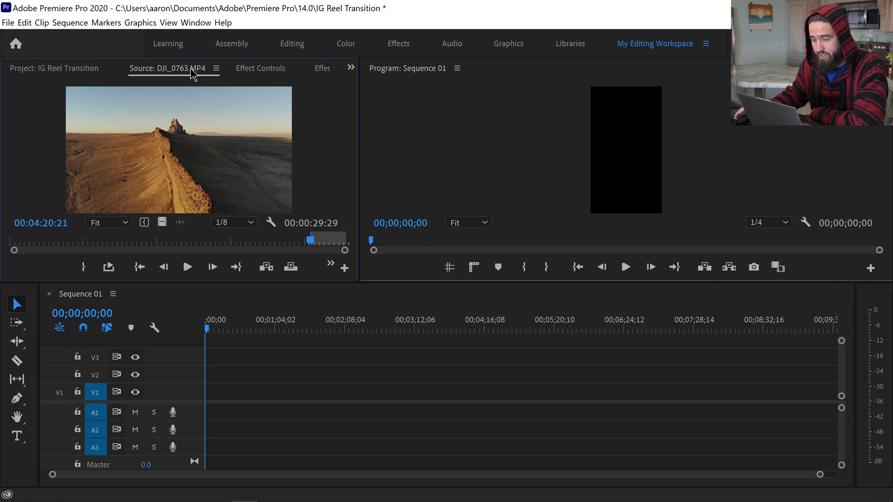
pyautogui.moveTo(332, 227)
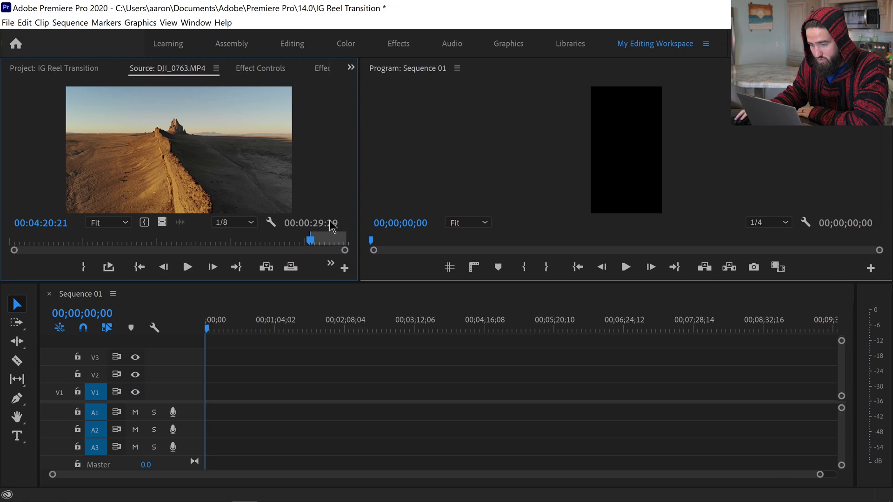
pyautogui.moveTo(330, 223)
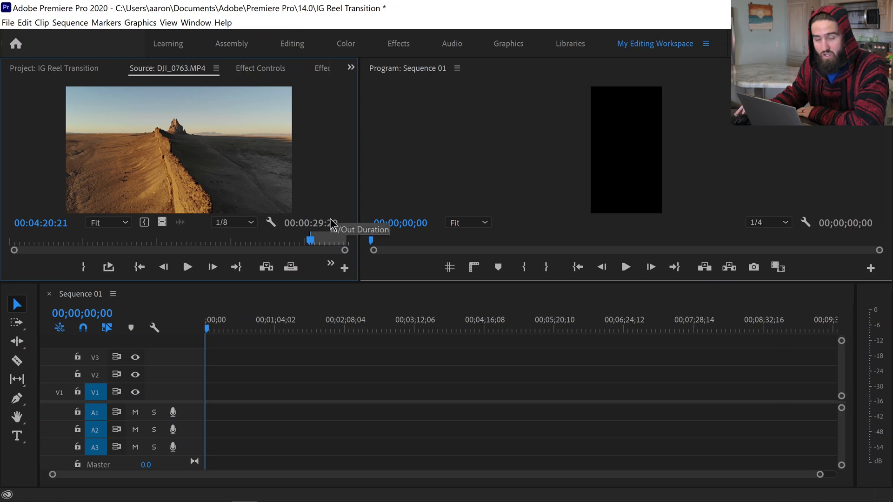
pyautogui.moveTo(188, 231)
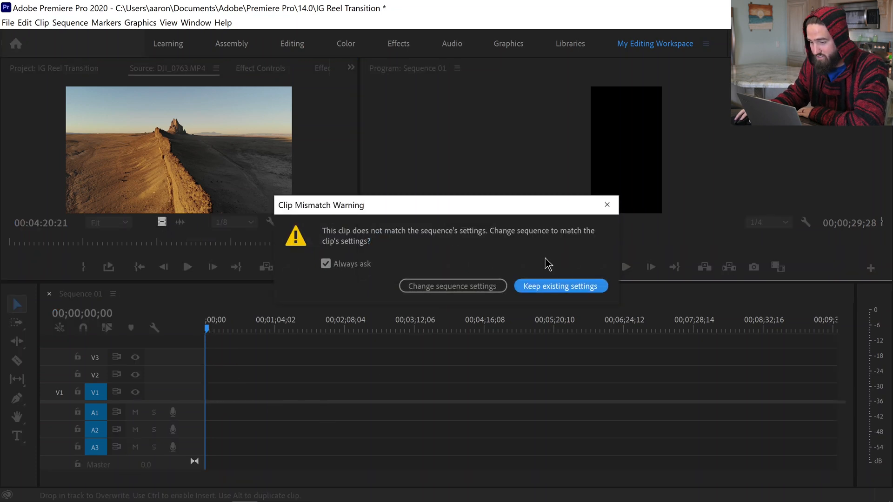
pyautogui.moveTo(480, 252)
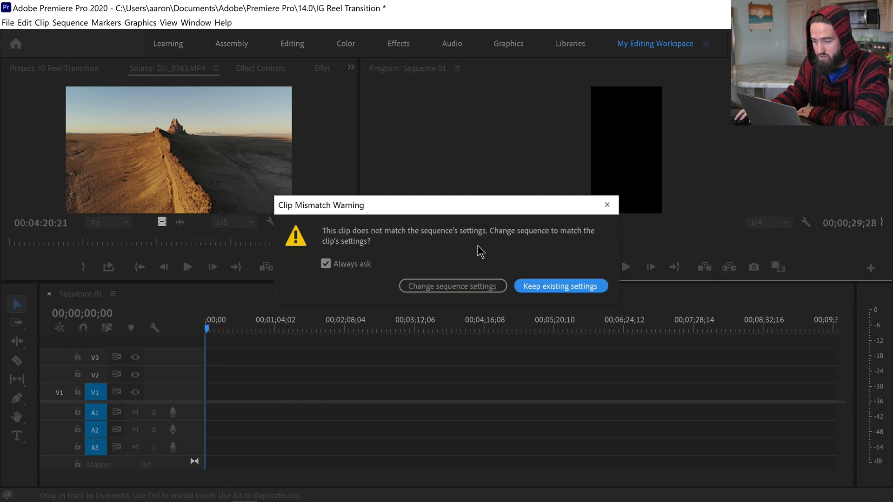
pyautogui.moveTo(357, 244)
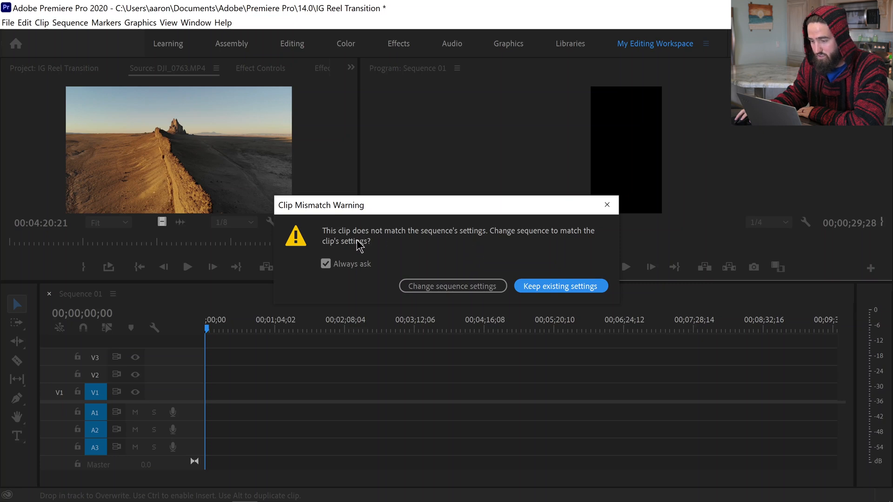
# Step: Keep the existing vertical sequence settings when placing DJI_0763.MP4 on track one
pyautogui.click(560, 285)
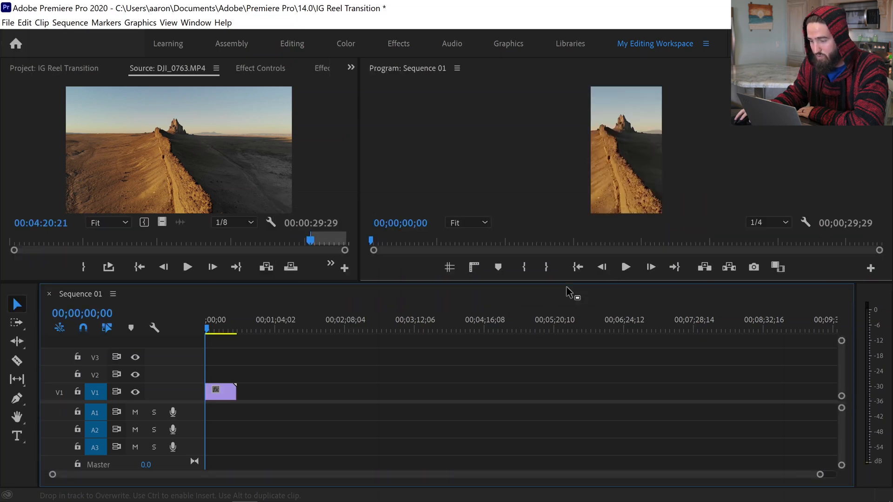
pyautogui.moveTo(178, 352)
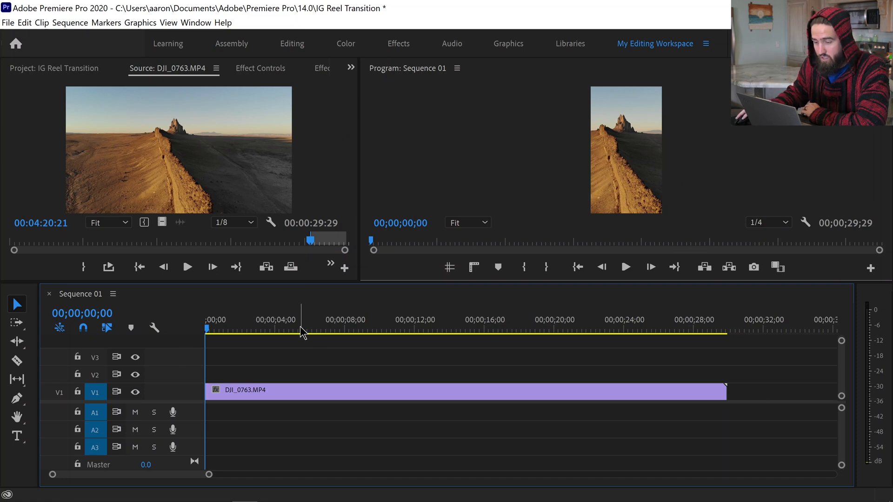
# Step: Enable Position, Scale and Rotation keyframing on the drone clip at 5;05
pyautogui.click(298, 328)
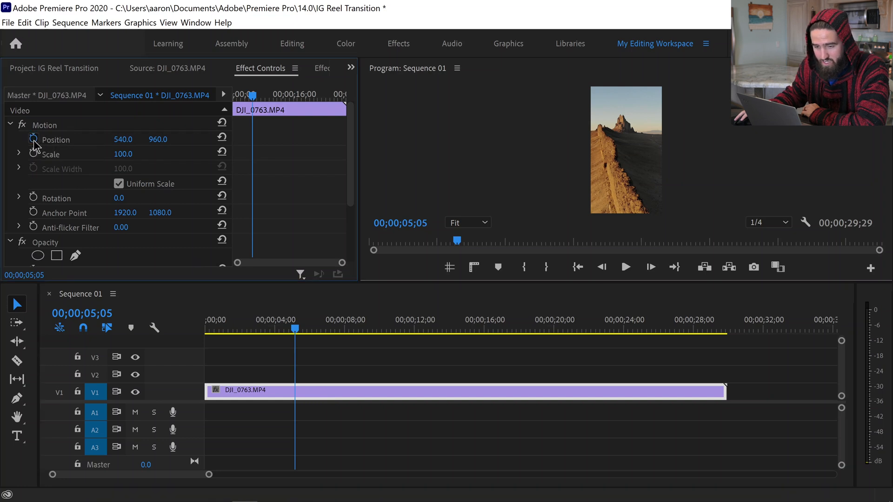
pyautogui.click(34, 140)
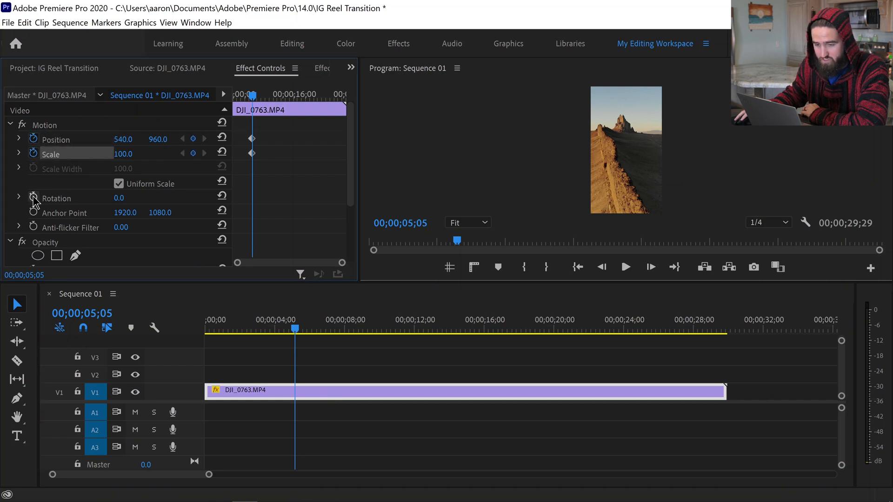
pyautogui.click(34, 198)
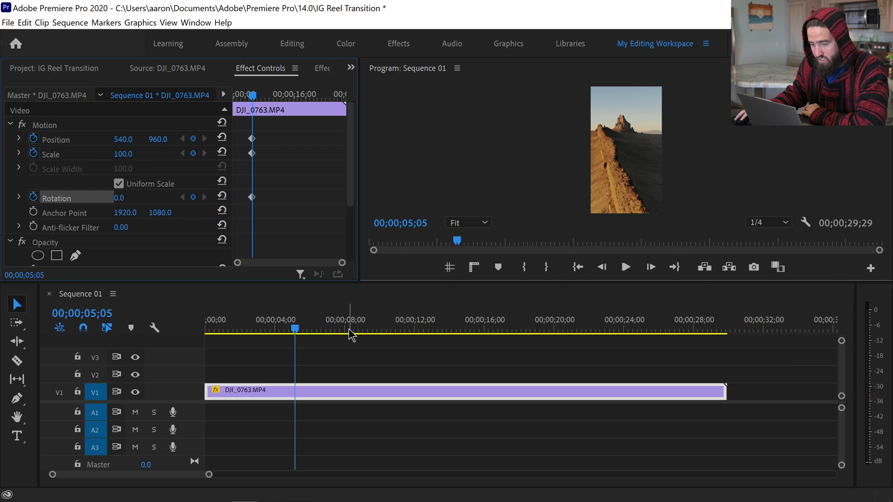
# Step: Add a second set of position, scale and rotation keyframes at 10;01
pyautogui.click(357, 330)
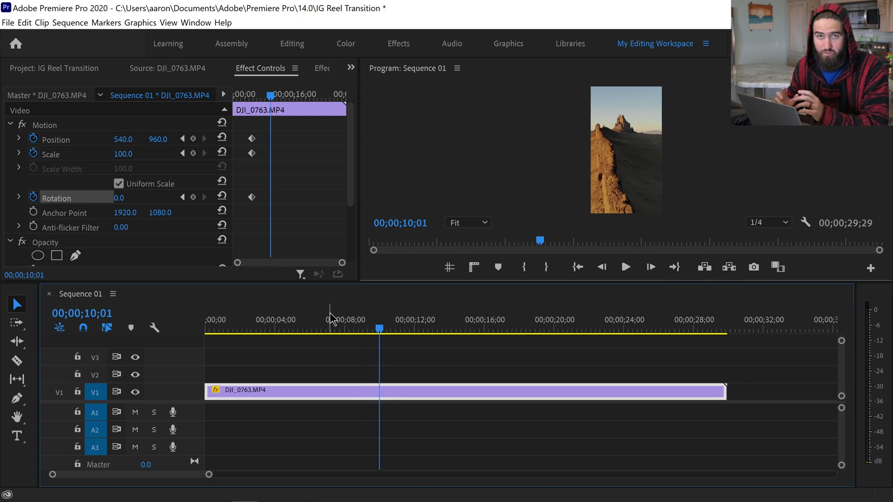
pyautogui.moveTo(188, 175)
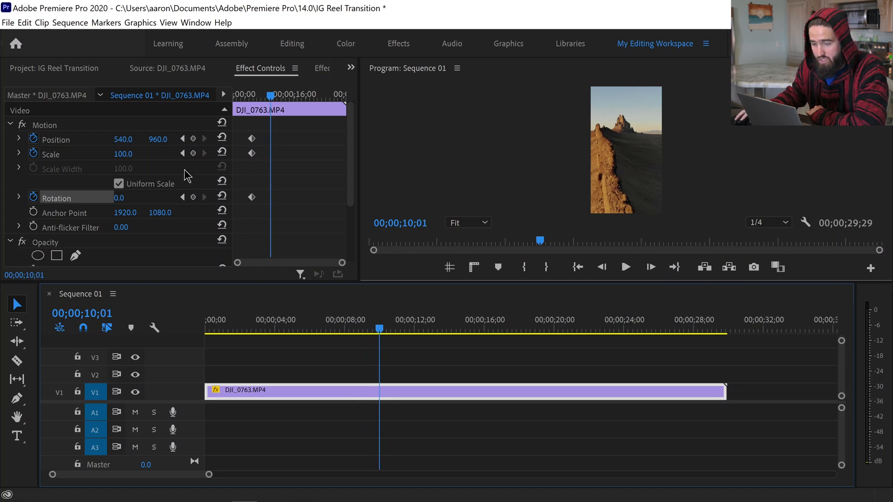
pyautogui.click(192, 197)
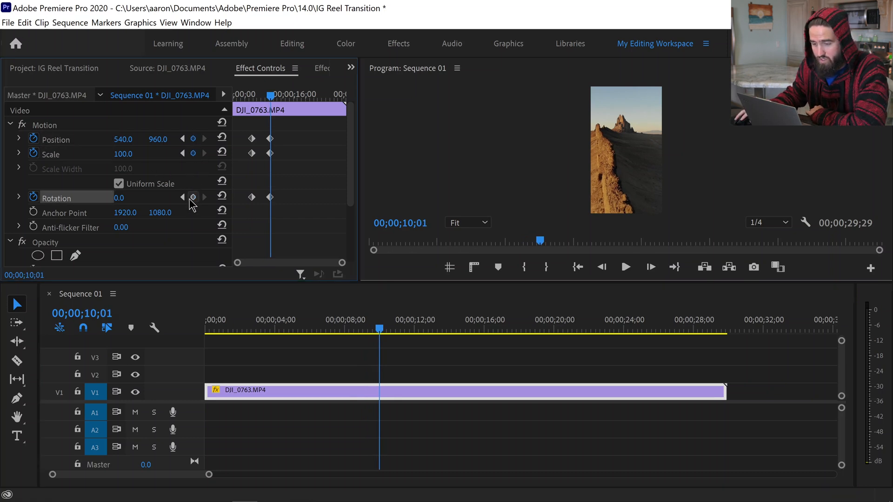
pyautogui.click(192, 196)
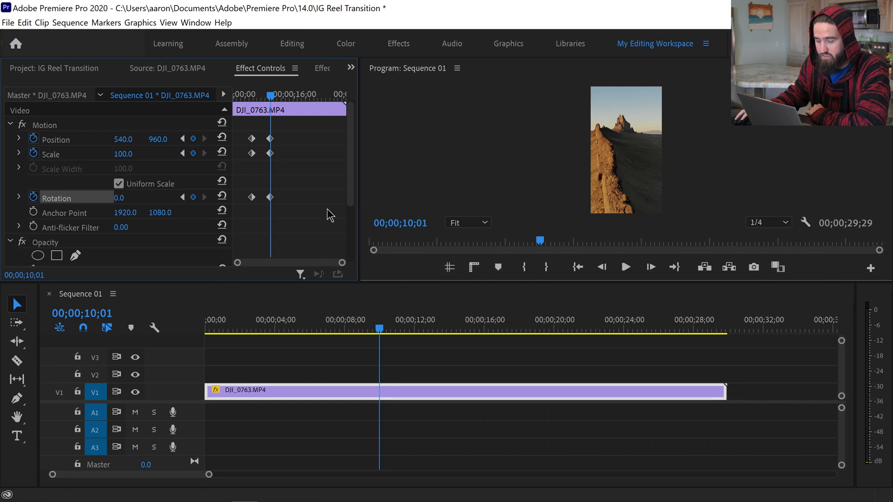
pyautogui.moveTo(275, 215)
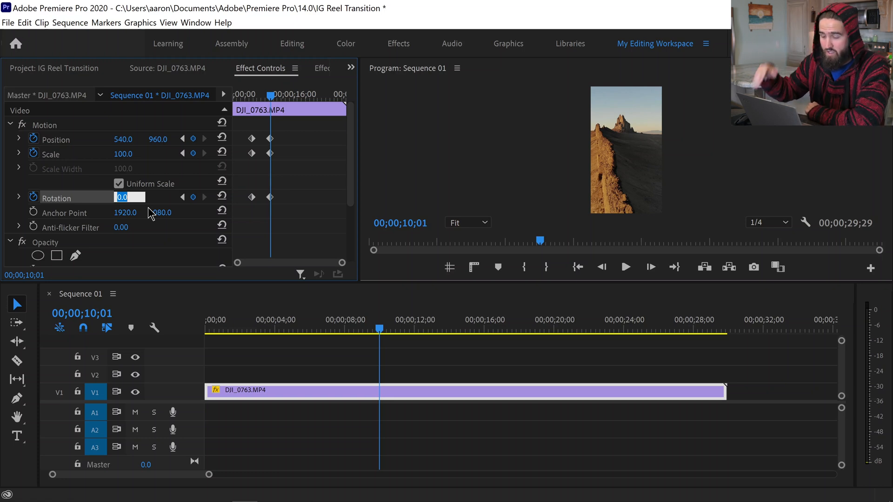
# Step: Set Rotation to 90° at the ten-second keyframe, then return to the 5;05 keyframe
pyautogui.write('9')
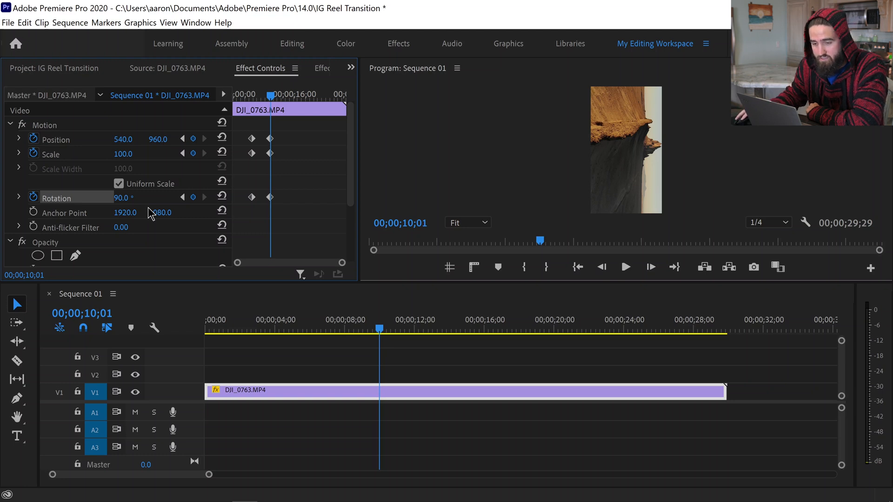
pyautogui.doubleClick(122, 154)
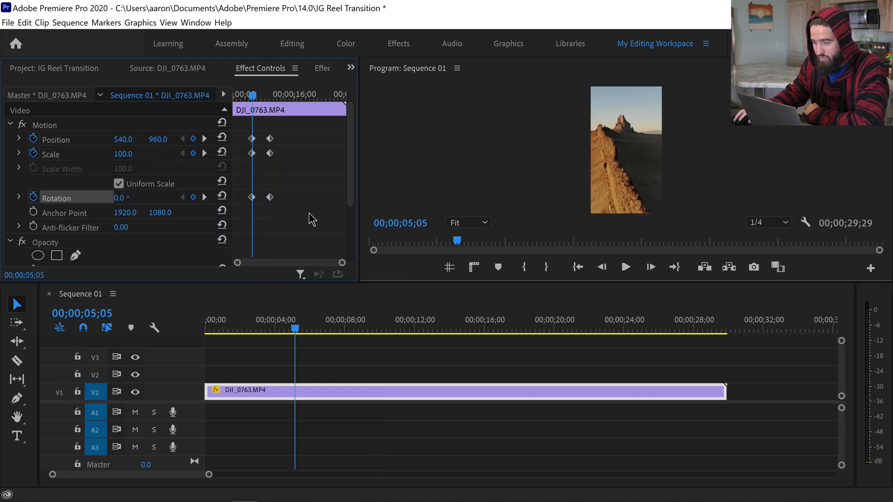
pyautogui.click(273, 329)
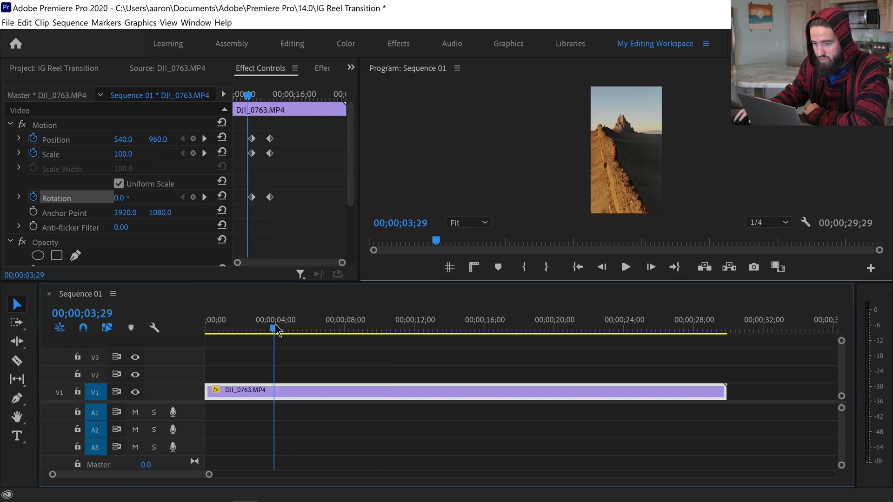
pyautogui.click(625, 267)
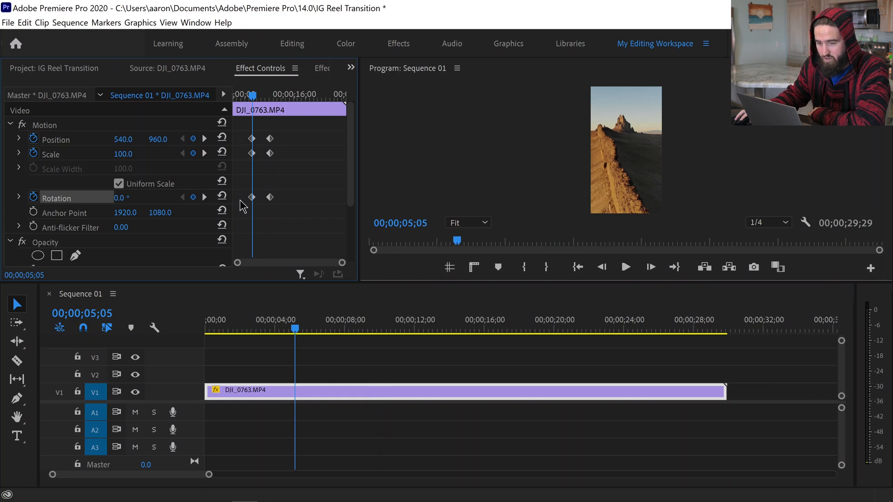
# Step: Set Scale to 250 and Position to 647, 1672 at the first keyframe to frame the rock
pyautogui.doubleClick(122, 153)
pyautogui.write('250')
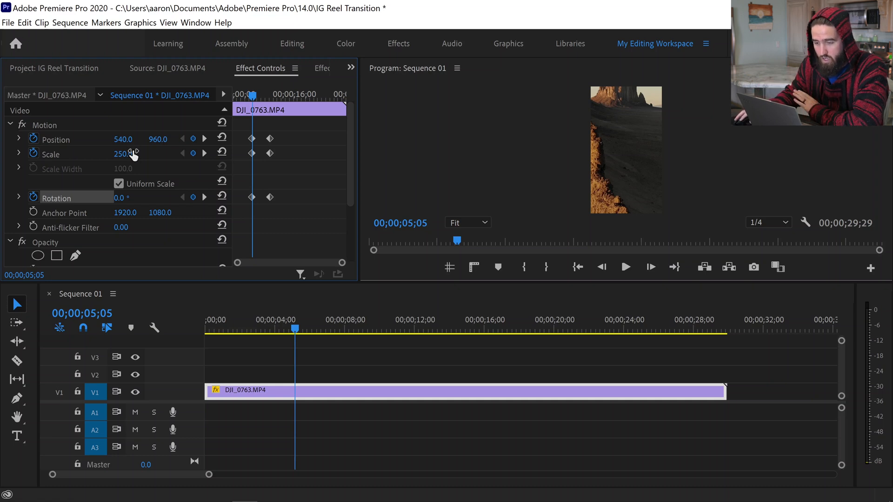
pyautogui.moveTo(133, 143)
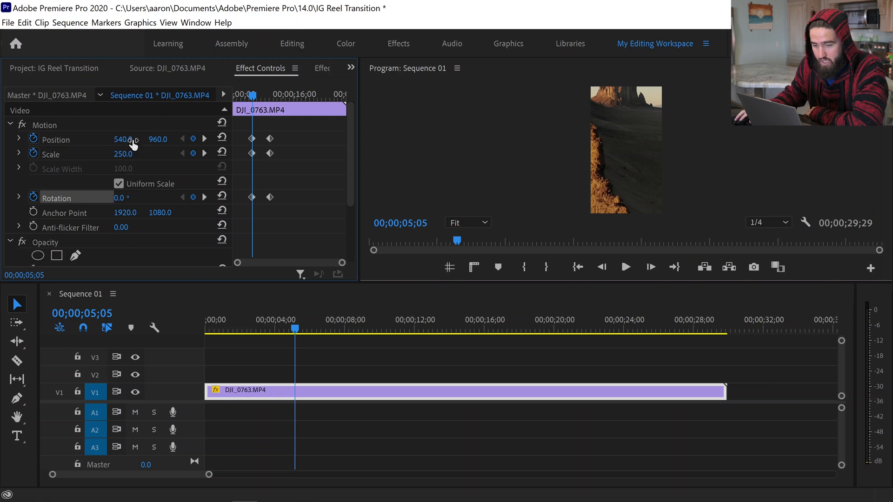
pyautogui.moveTo(120, 140); pyautogui.dragTo(128, 140)
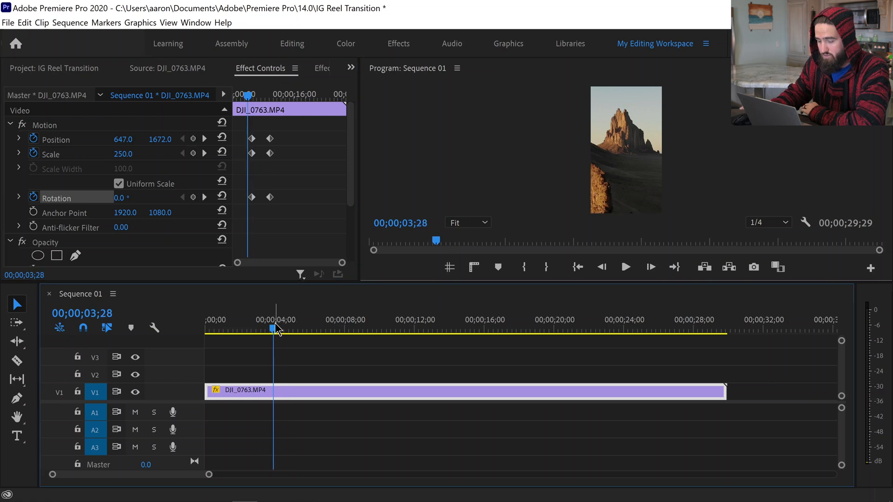
pyautogui.click(625, 267)
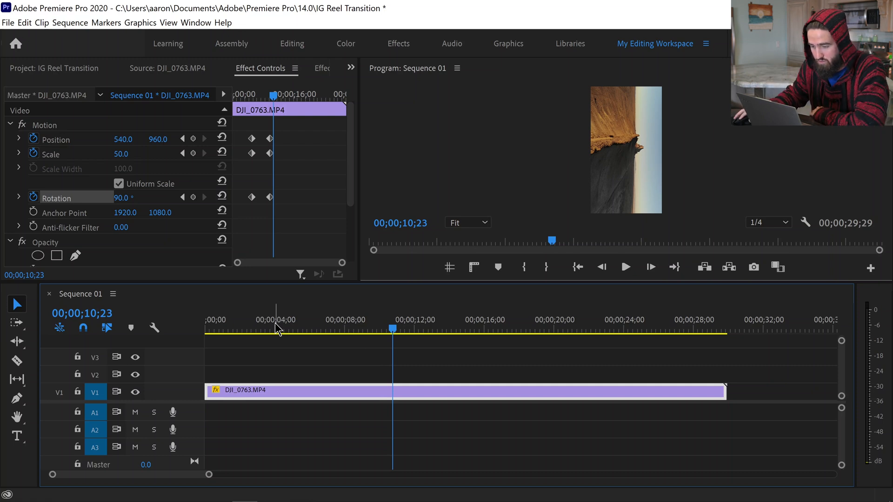
pyautogui.moveTo(191, 148)
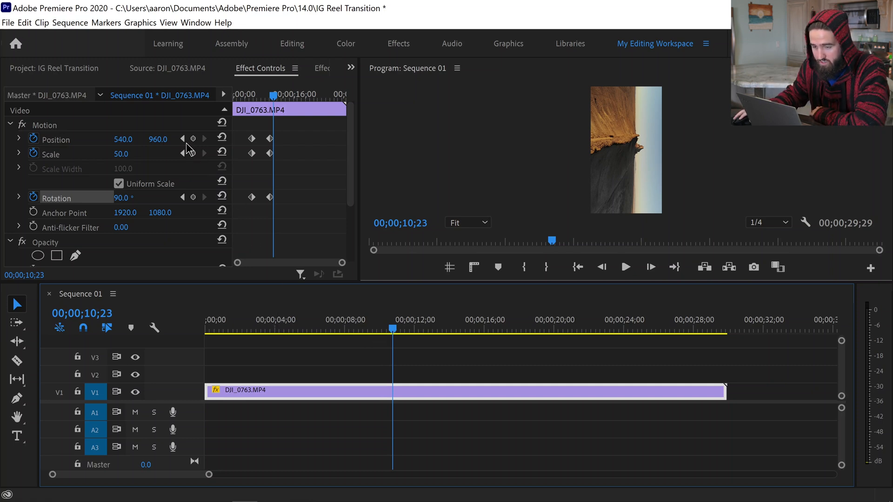
pyautogui.click(295, 329)
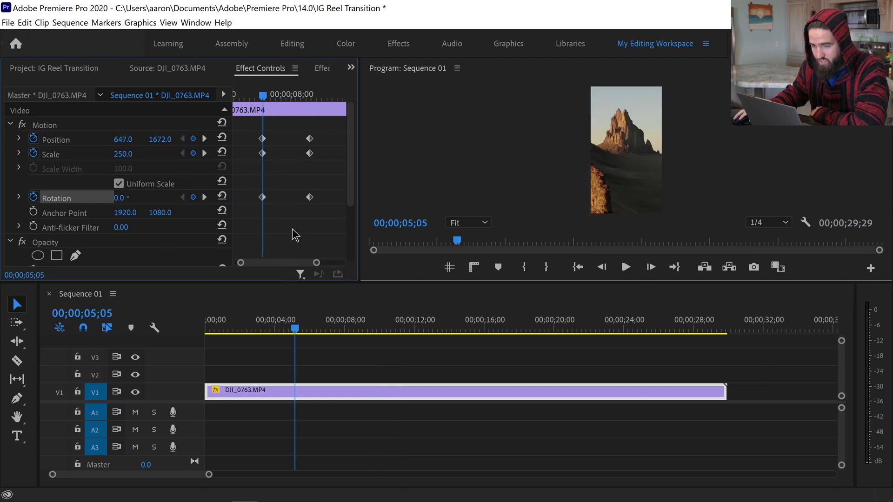
pyautogui.moveTo(247, 182)
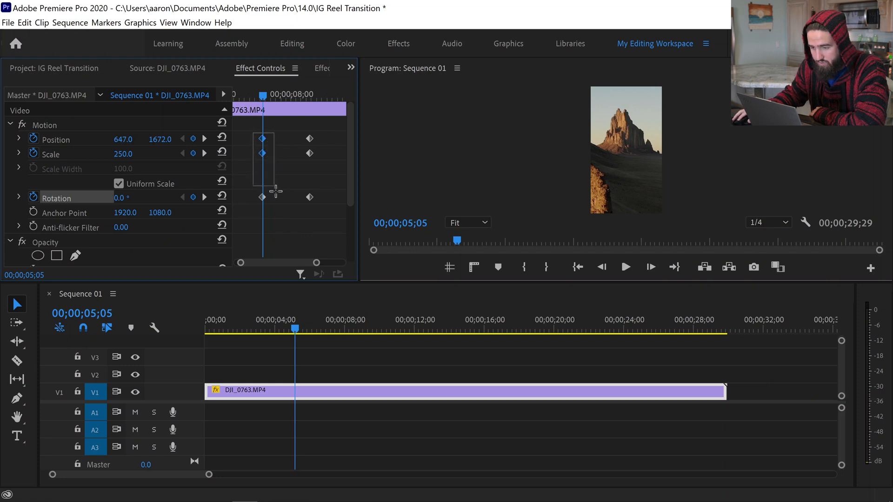
# Step: Give the 5-second keyframes Ease Out temporal interpolation
pyautogui.rightClick(263, 139)
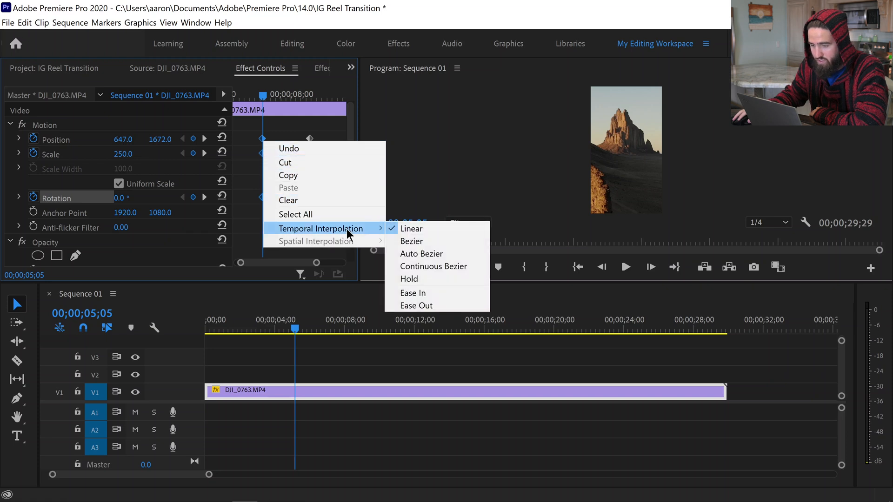
pyautogui.moveTo(424, 306)
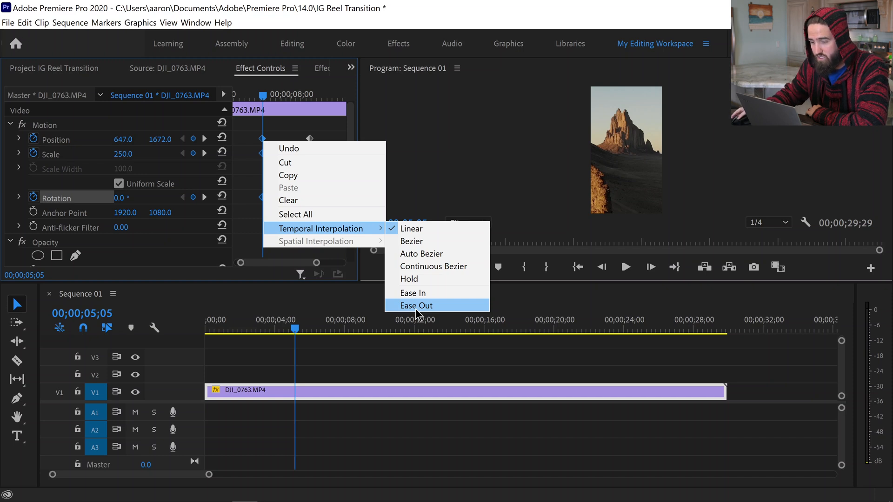
pyautogui.click(416, 305)
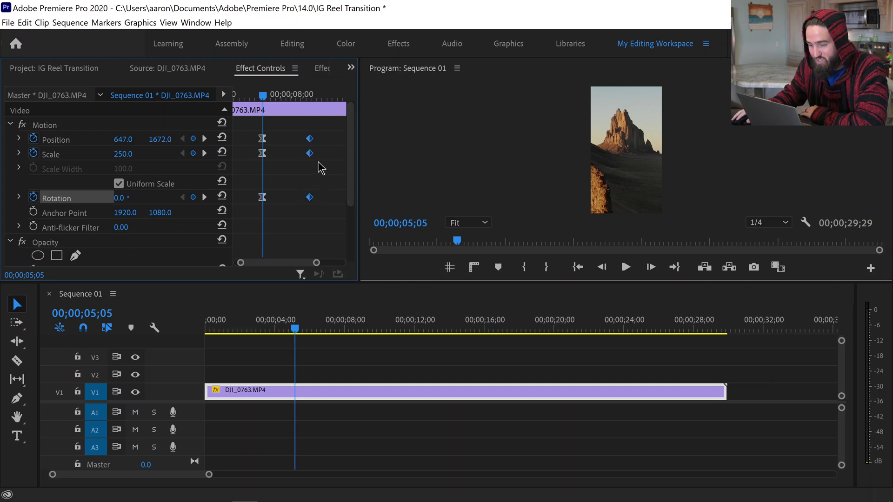
# Step: Check the end keyframes' timing options and play back the eased rock-shot move
pyautogui.rightClick(309, 152)
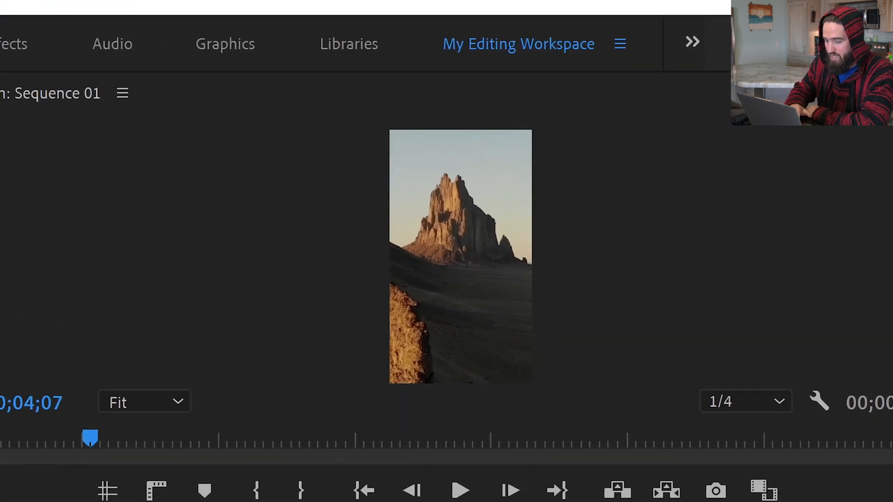
pyautogui.click(458, 490)
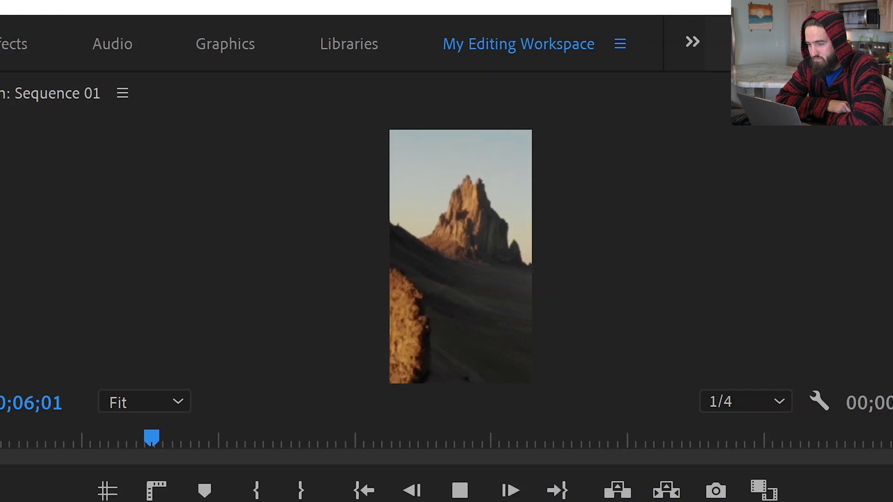